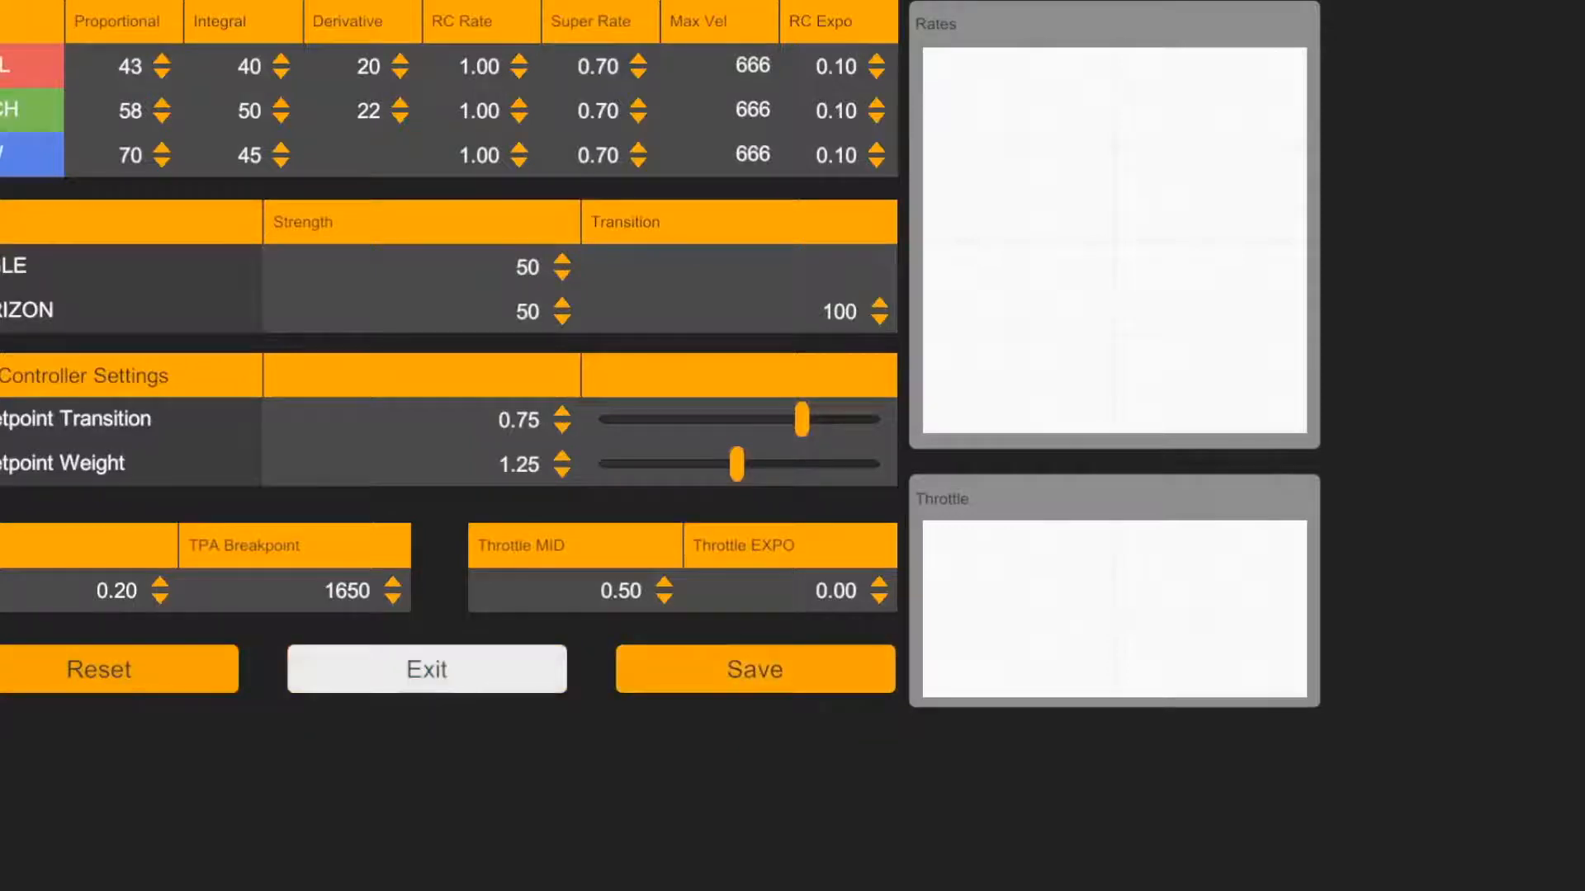
# Set roll and pitch Derivative to 40, Super Rates 0.80, Max Vel 999, and save.
pyautogui.click(427, 670)
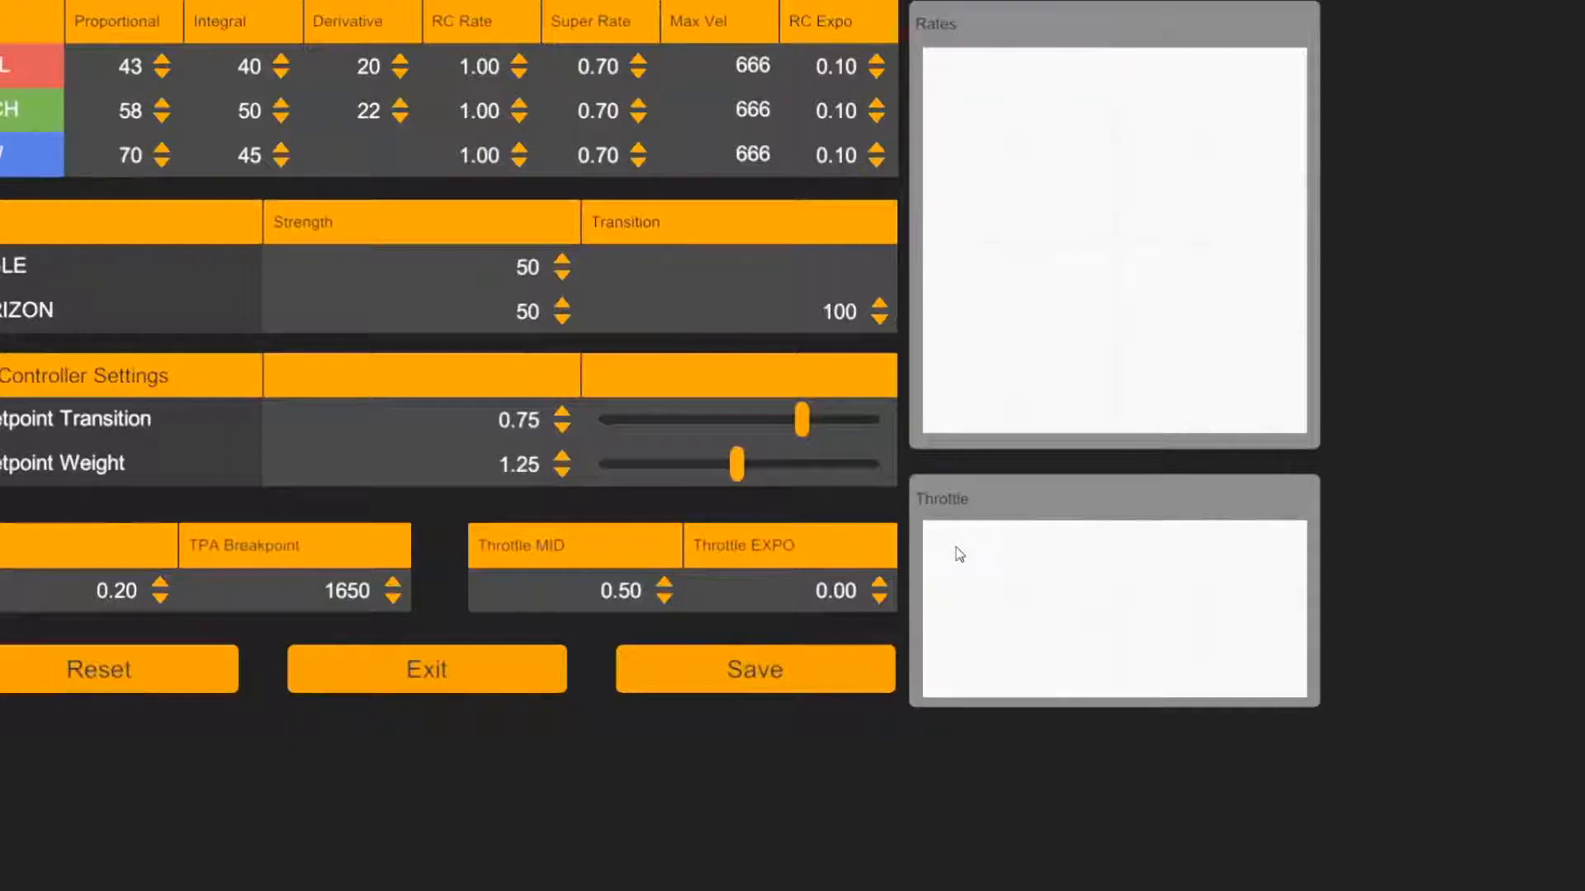
pyautogui.moveTo(223, 115)
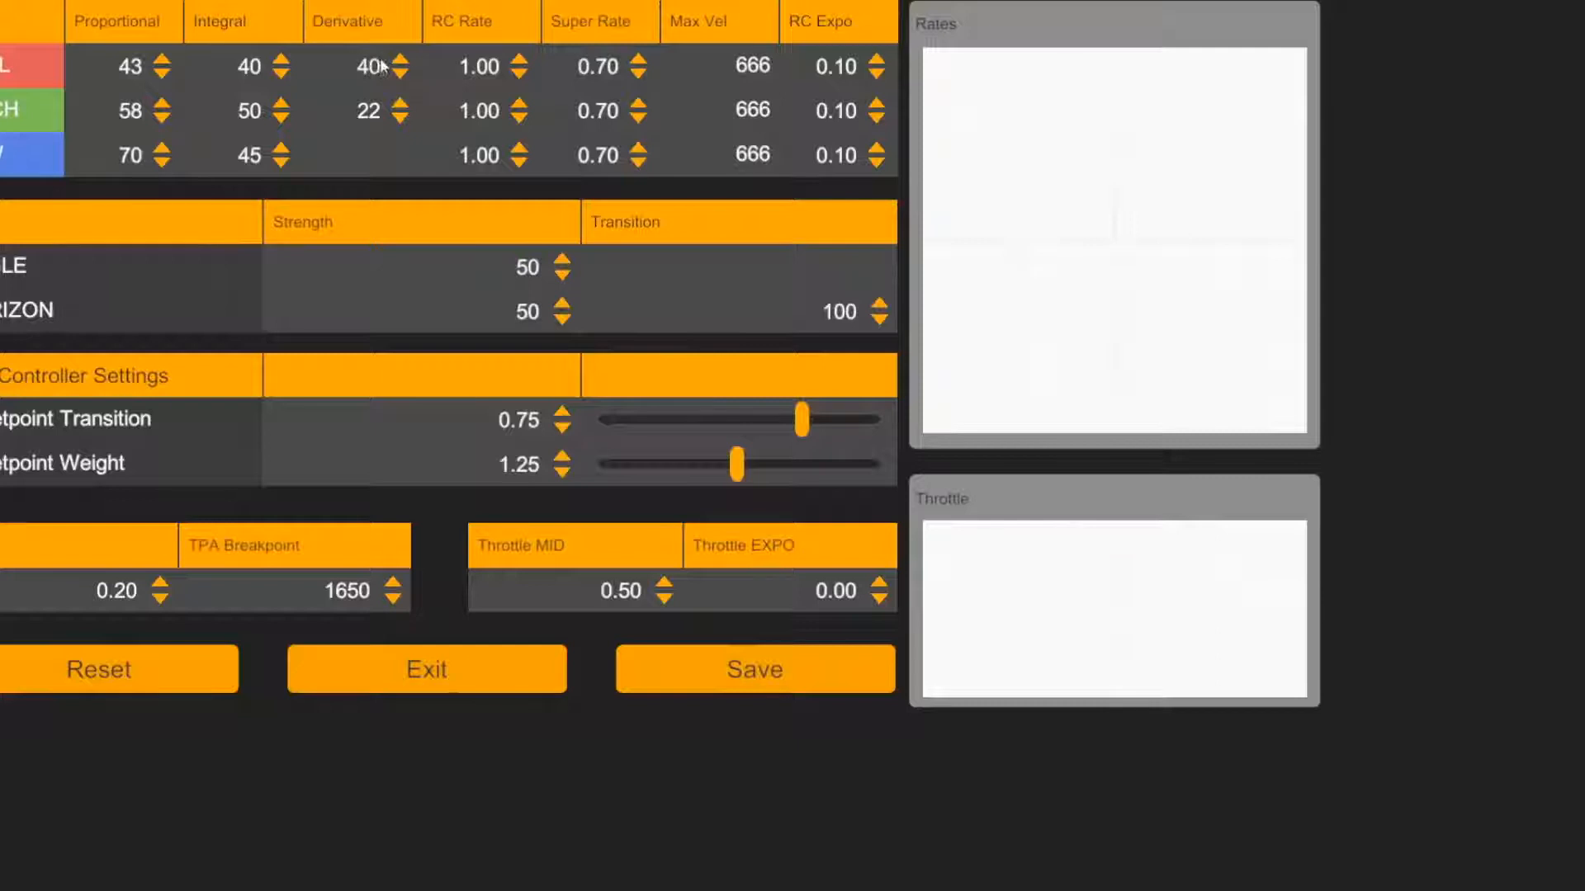
pyautogui.doubleClick(366, 111)
pyautogui.write('40')
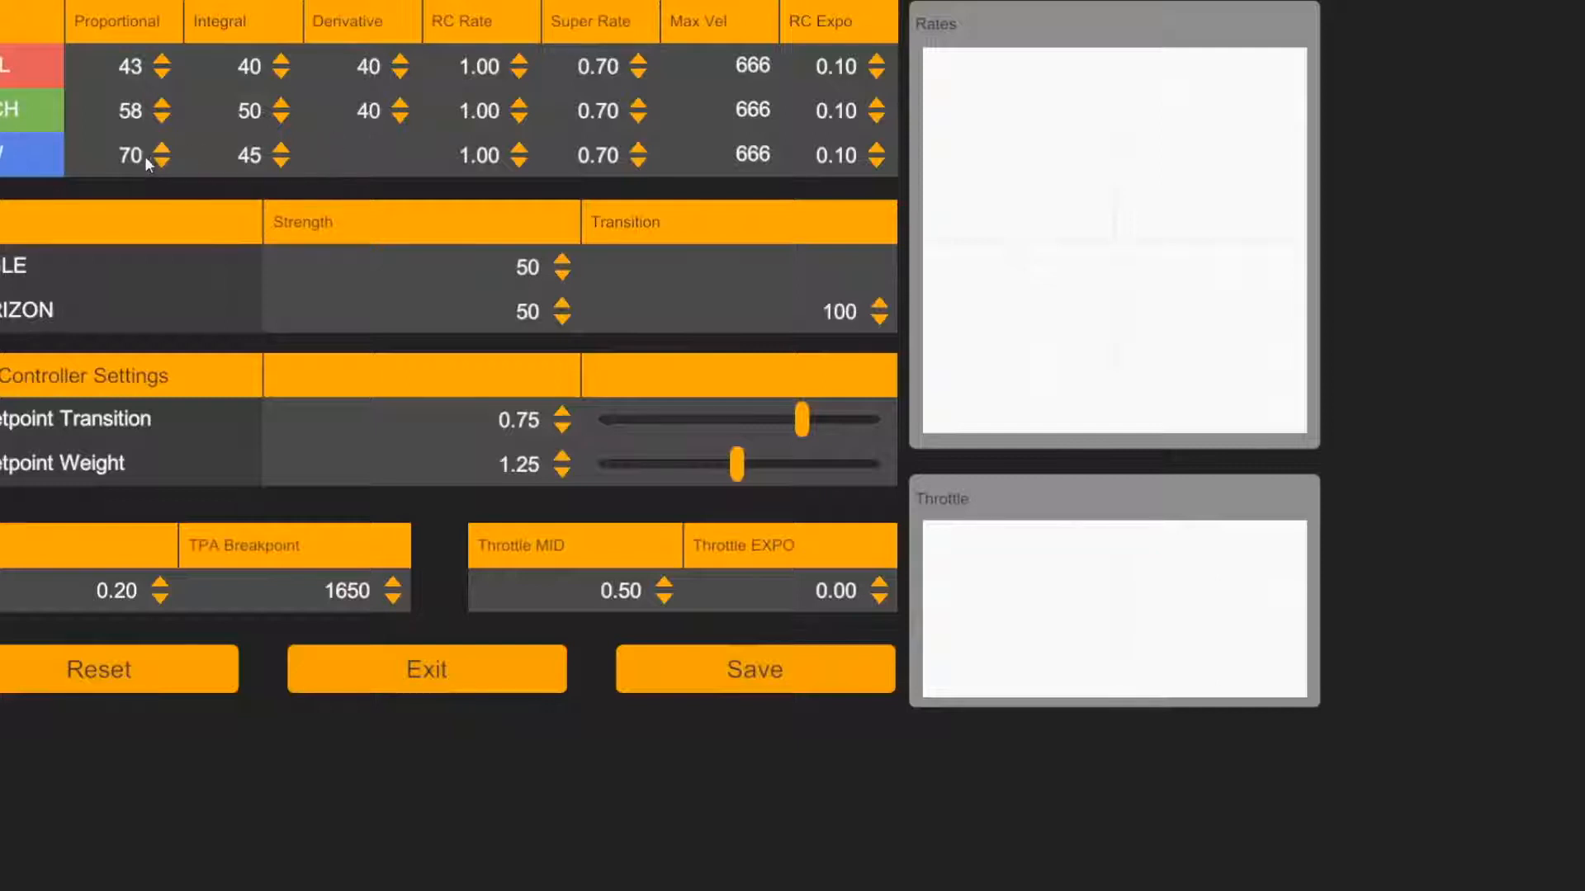
pyautogui.click(367, 111)
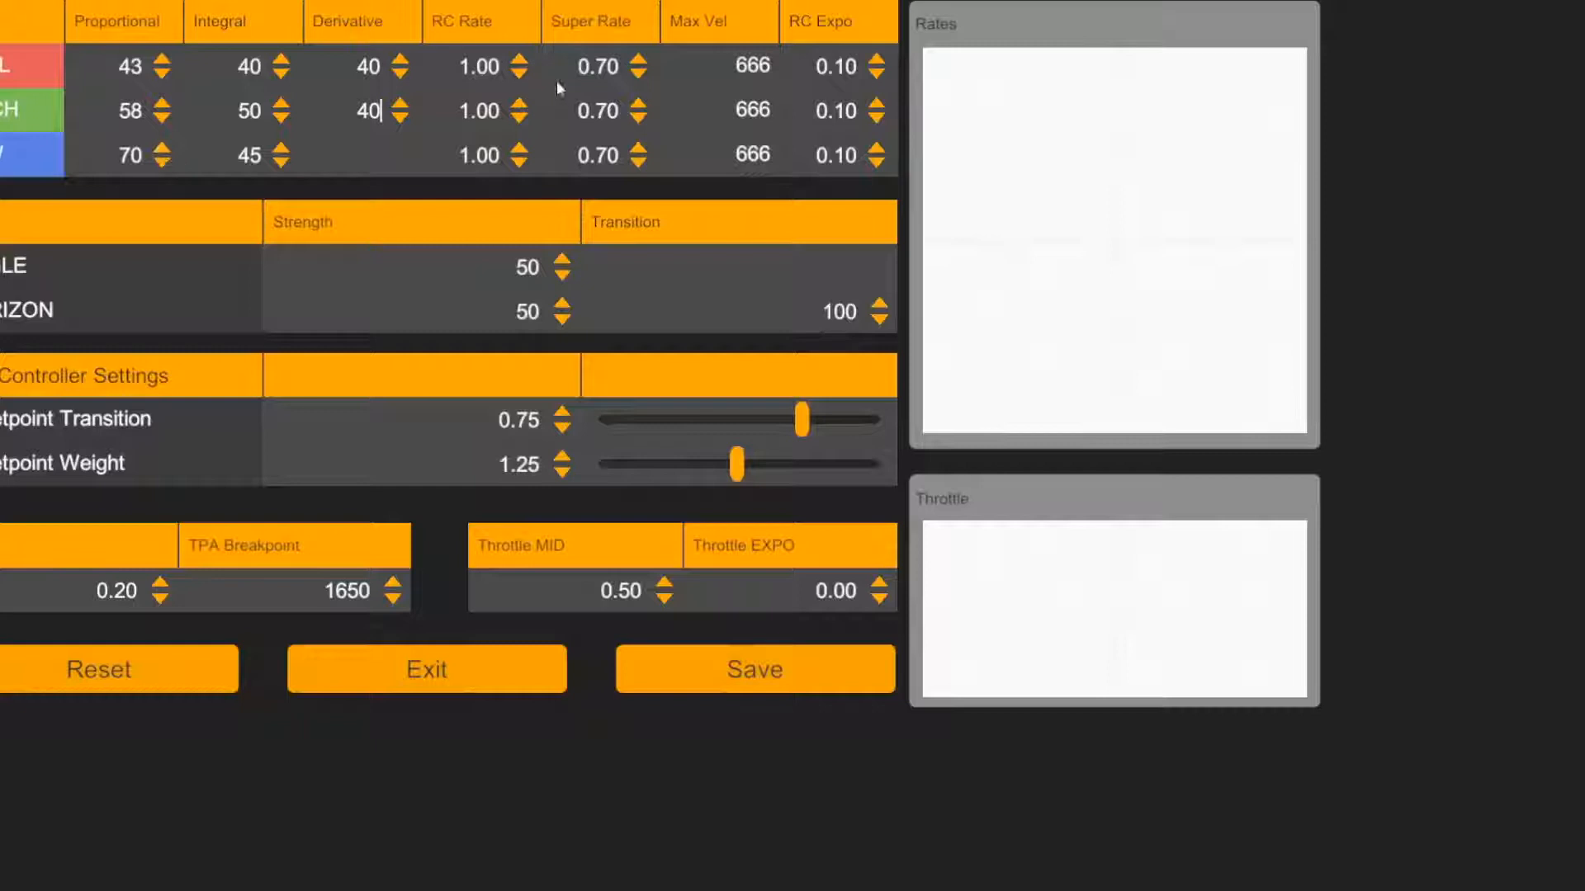
pyautogui.click(642, 59)
pyautogui.write('0.8')
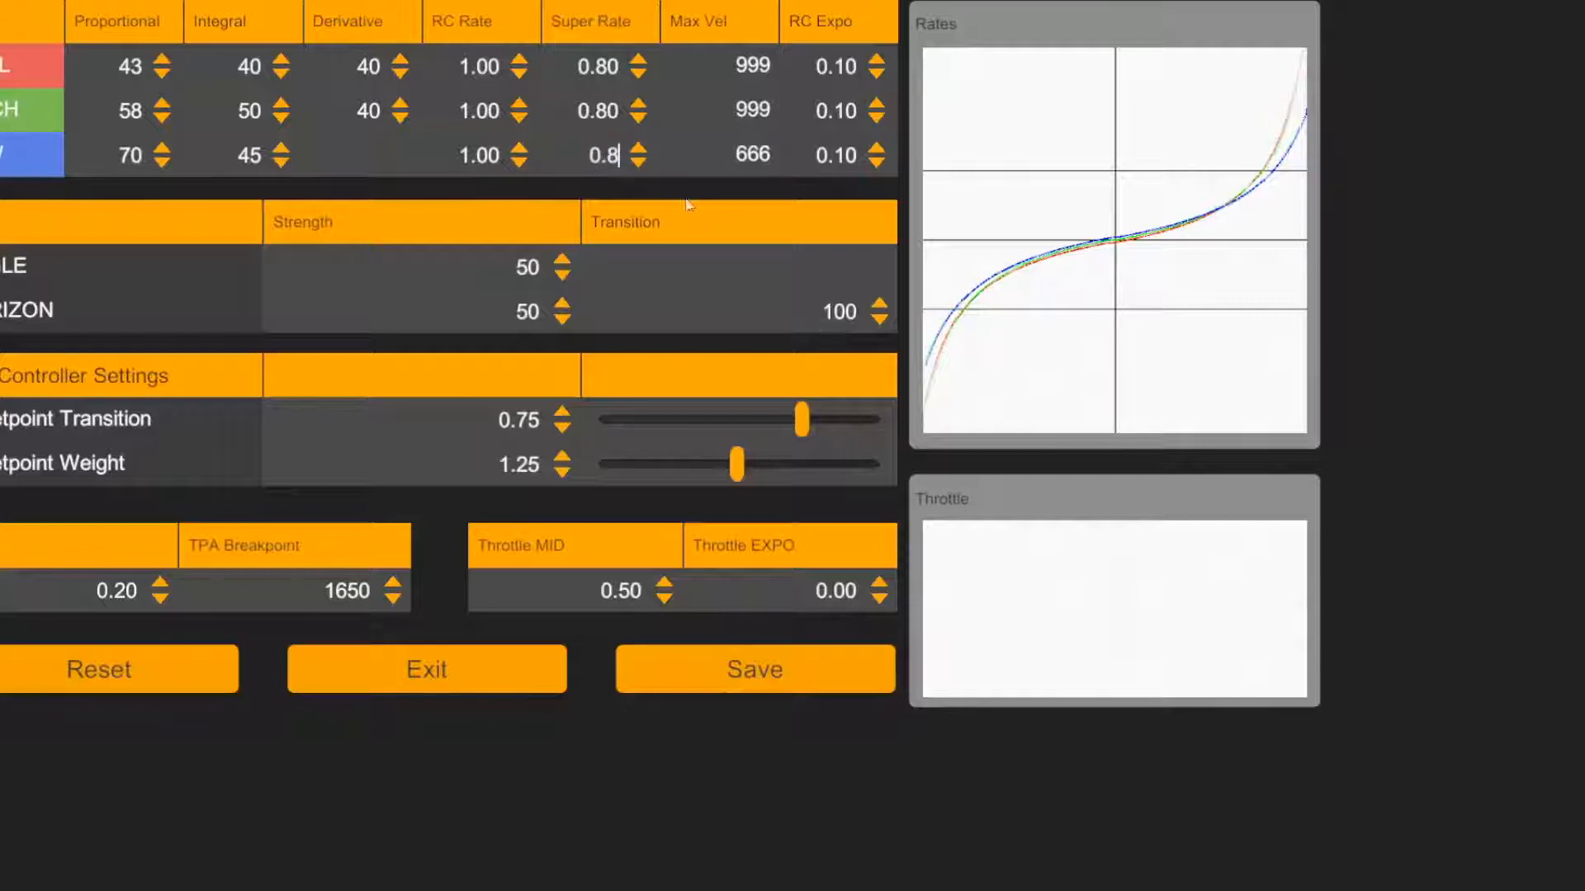
pyautogui.click(755, 669)
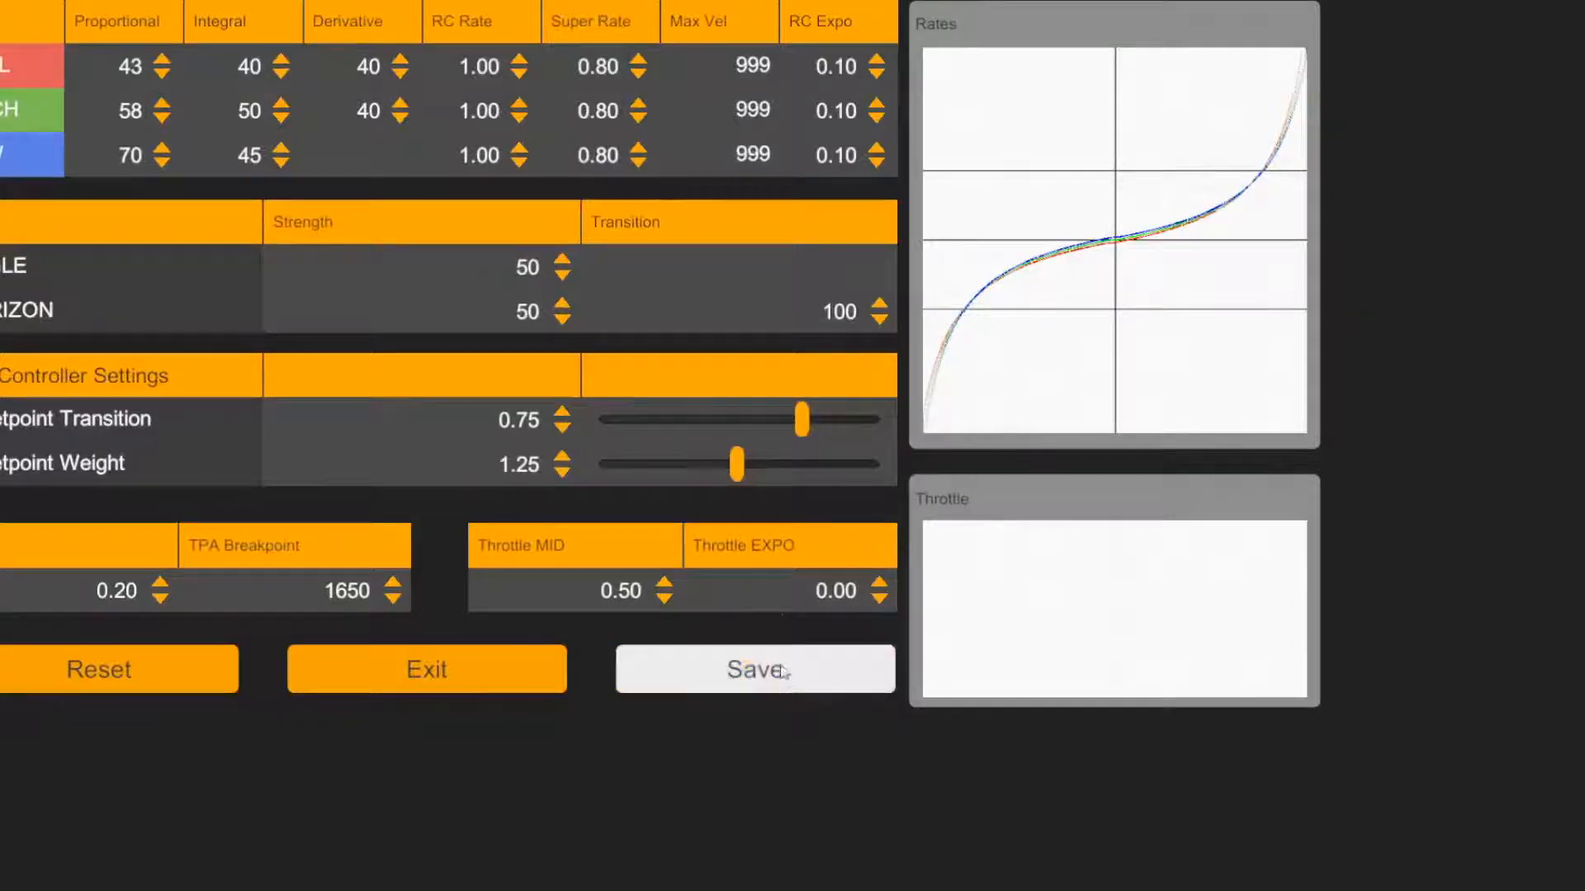
pyautogui.click(754, 669)
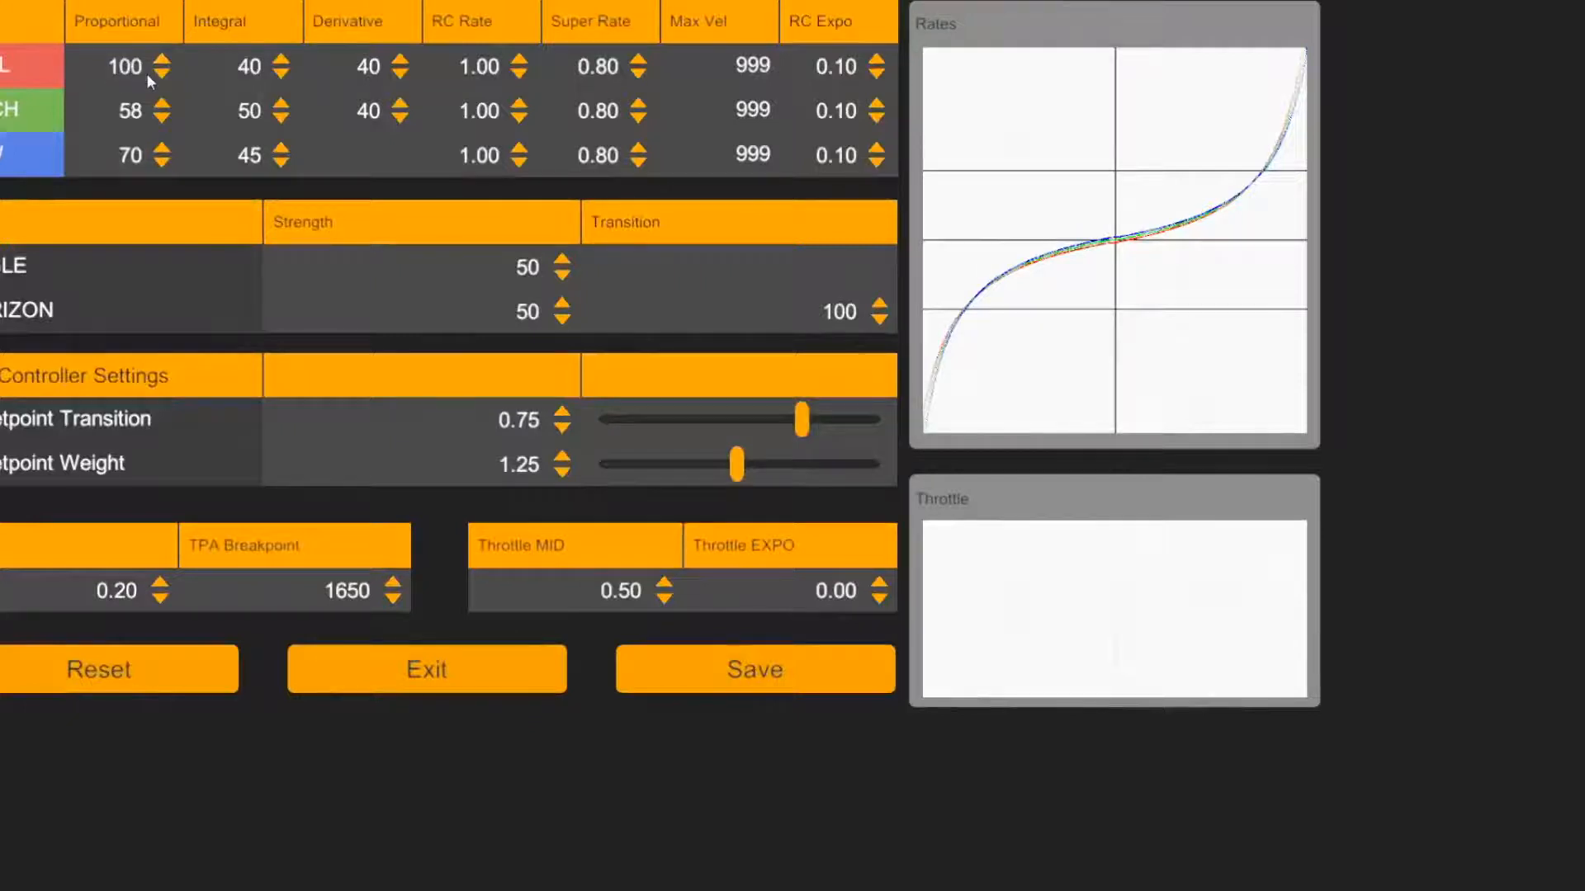
# Enter 100 as the Proportional value on the axes.
pyautogui.click(124, 66)
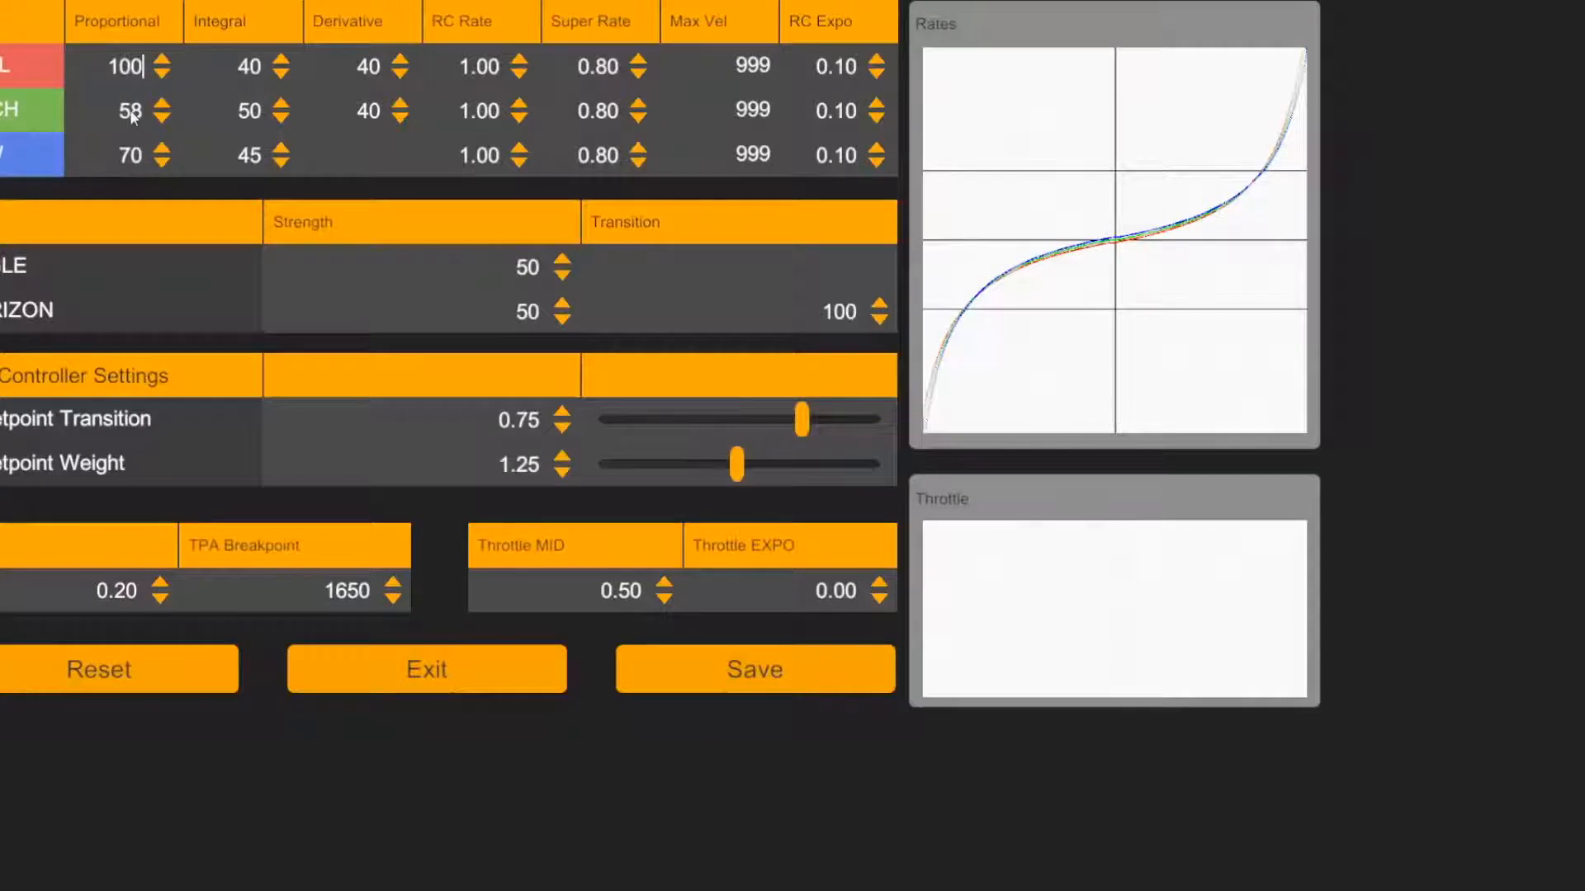
pyautogui.doubleClick(130, 113)
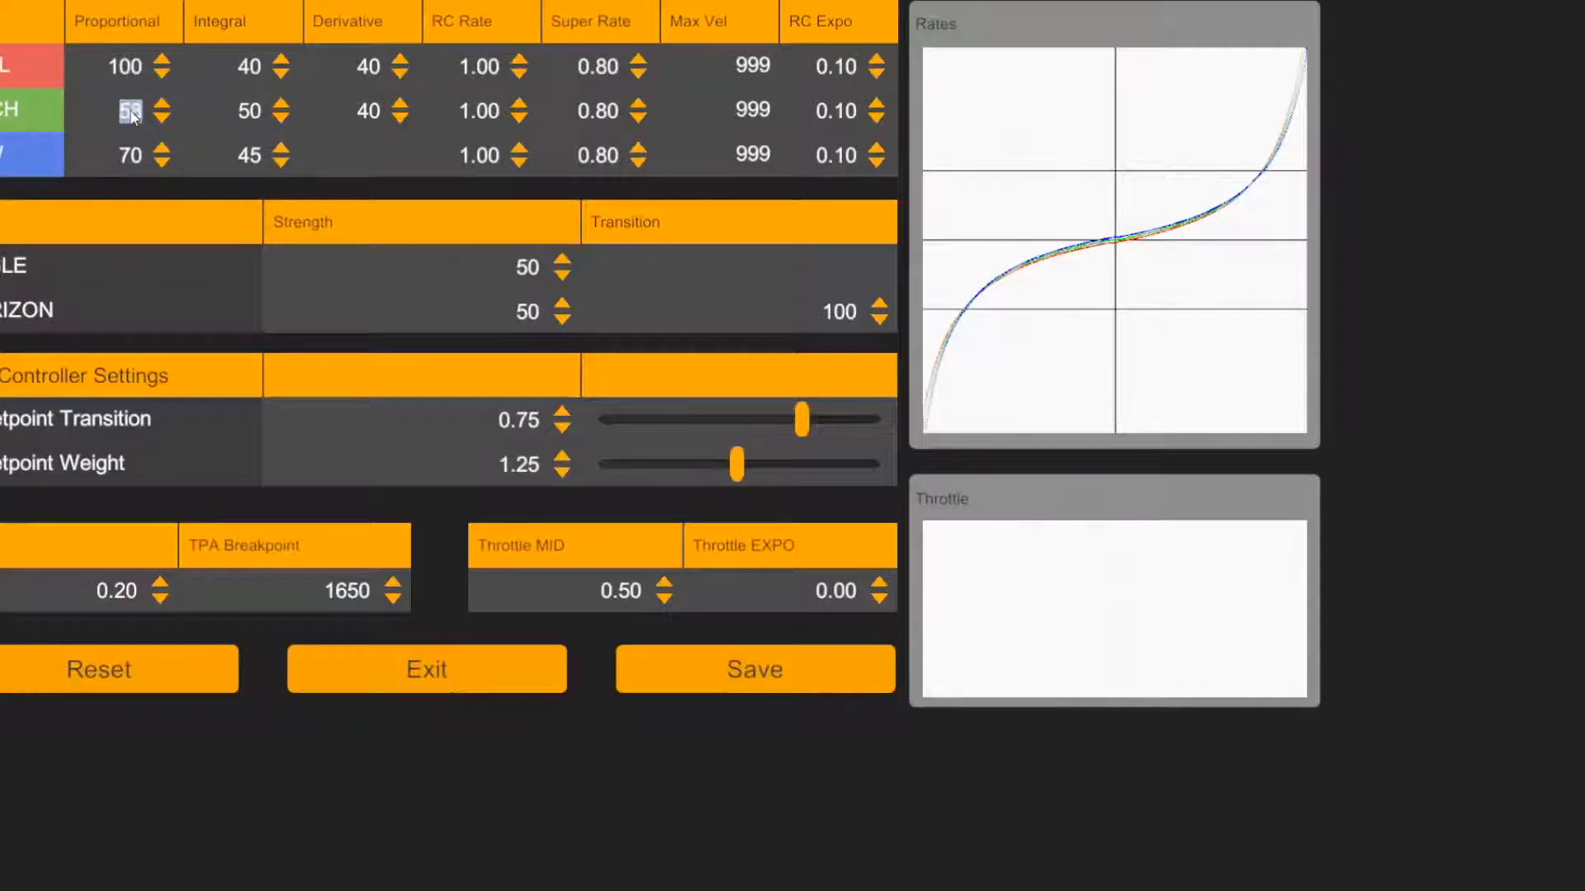
pyautogui.write('1')
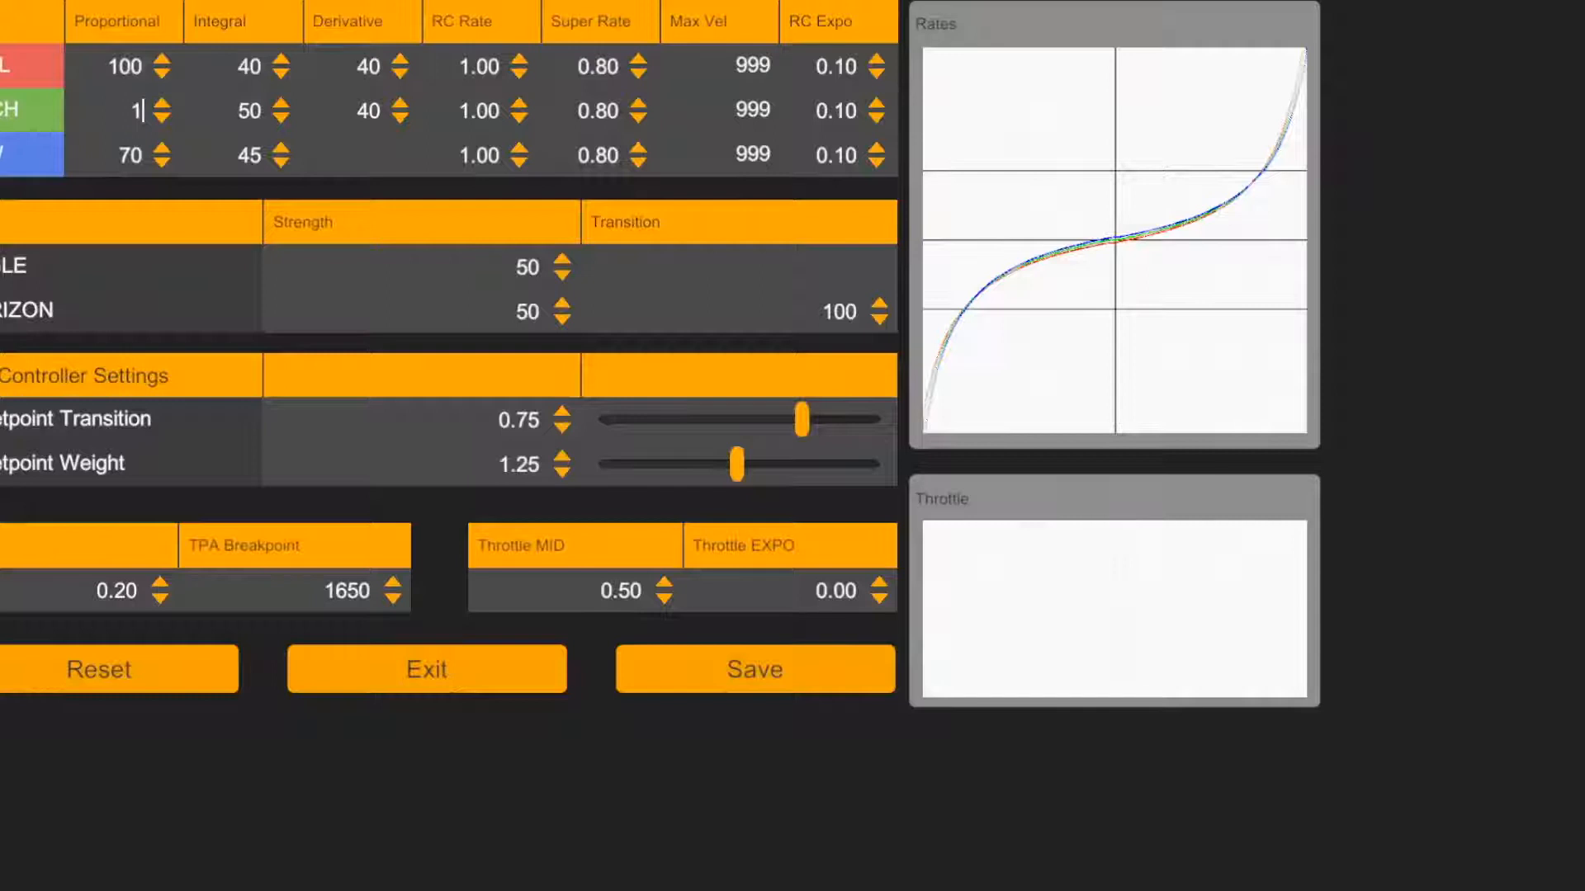
pyautogui.write('00')
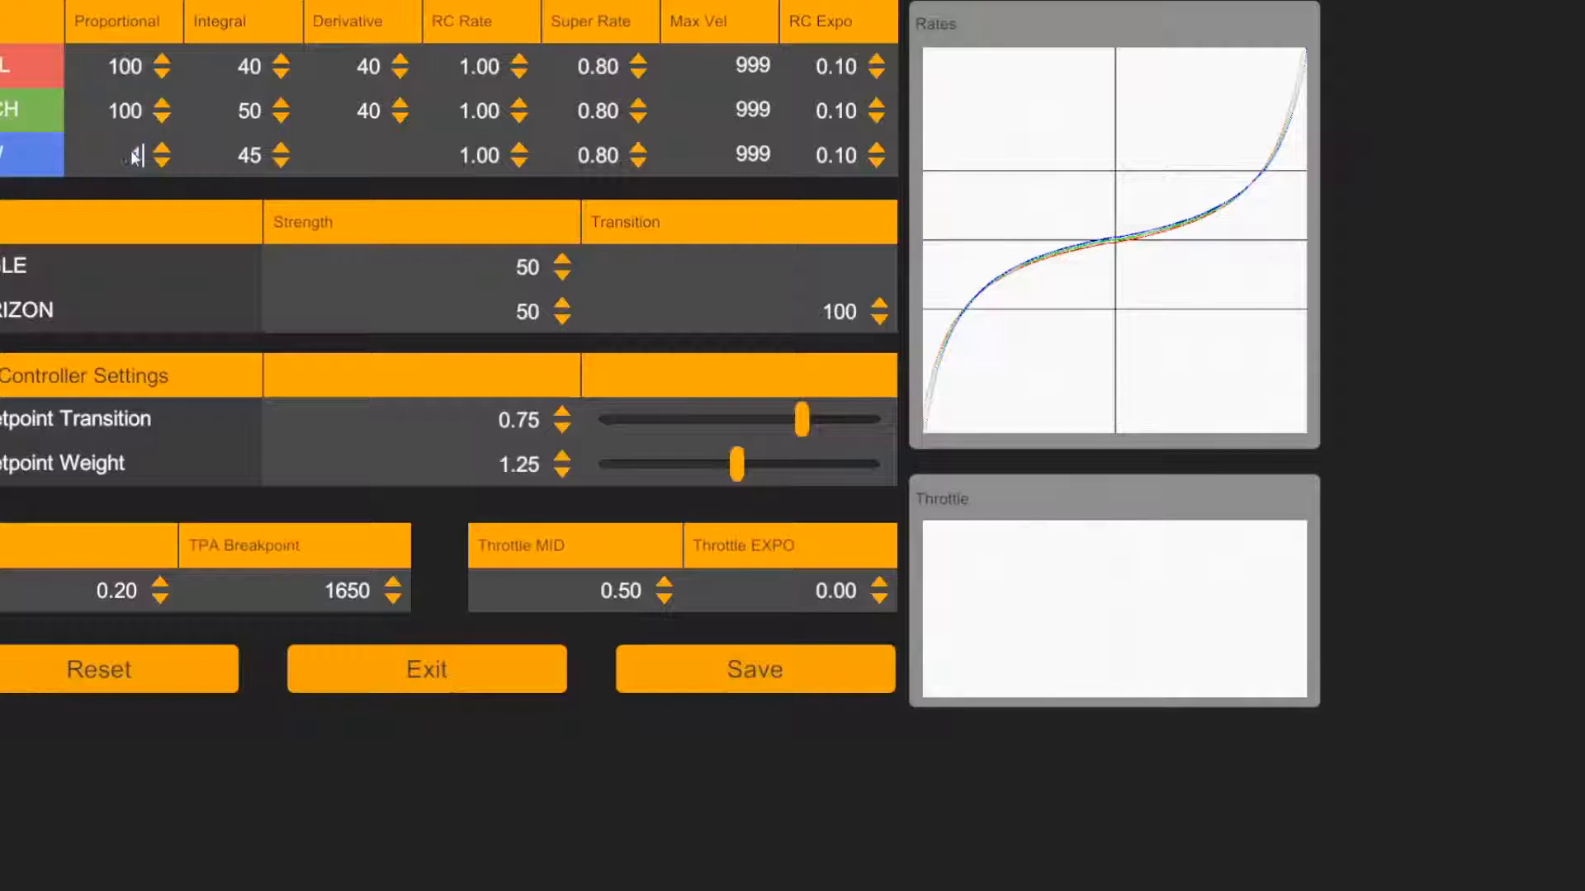
pyautogui.write('100')
pyautogui.click(241, 154)
pyautogui.write('20')
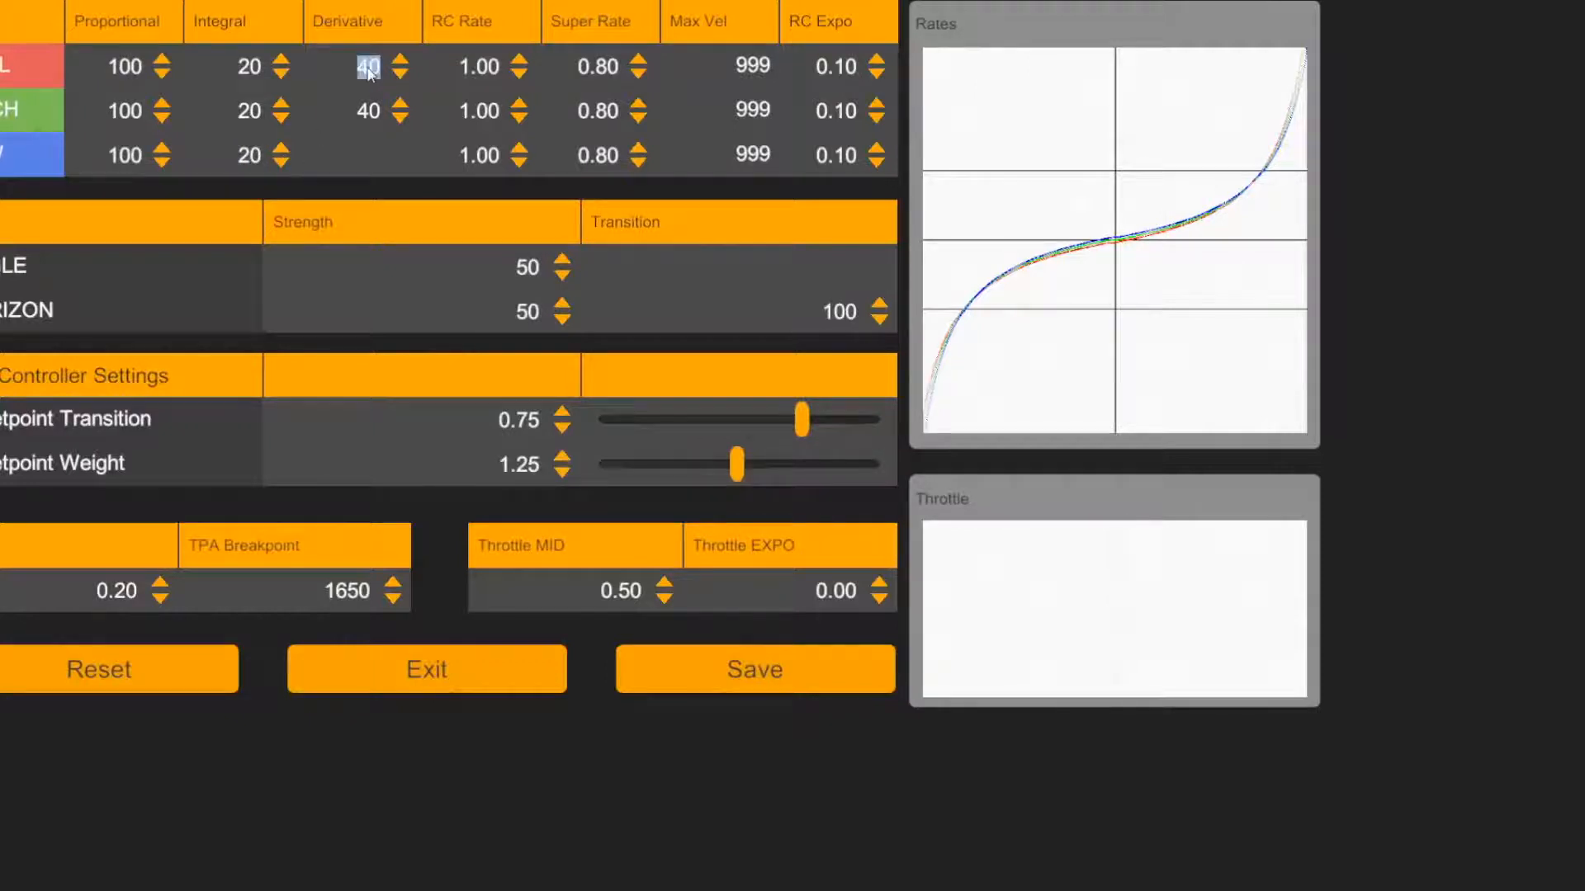
# Set roll and pitch Derivative to 45 and Super Rate to 0.70.
pyautogui.click(398, 60)
pyautogui.write('45')
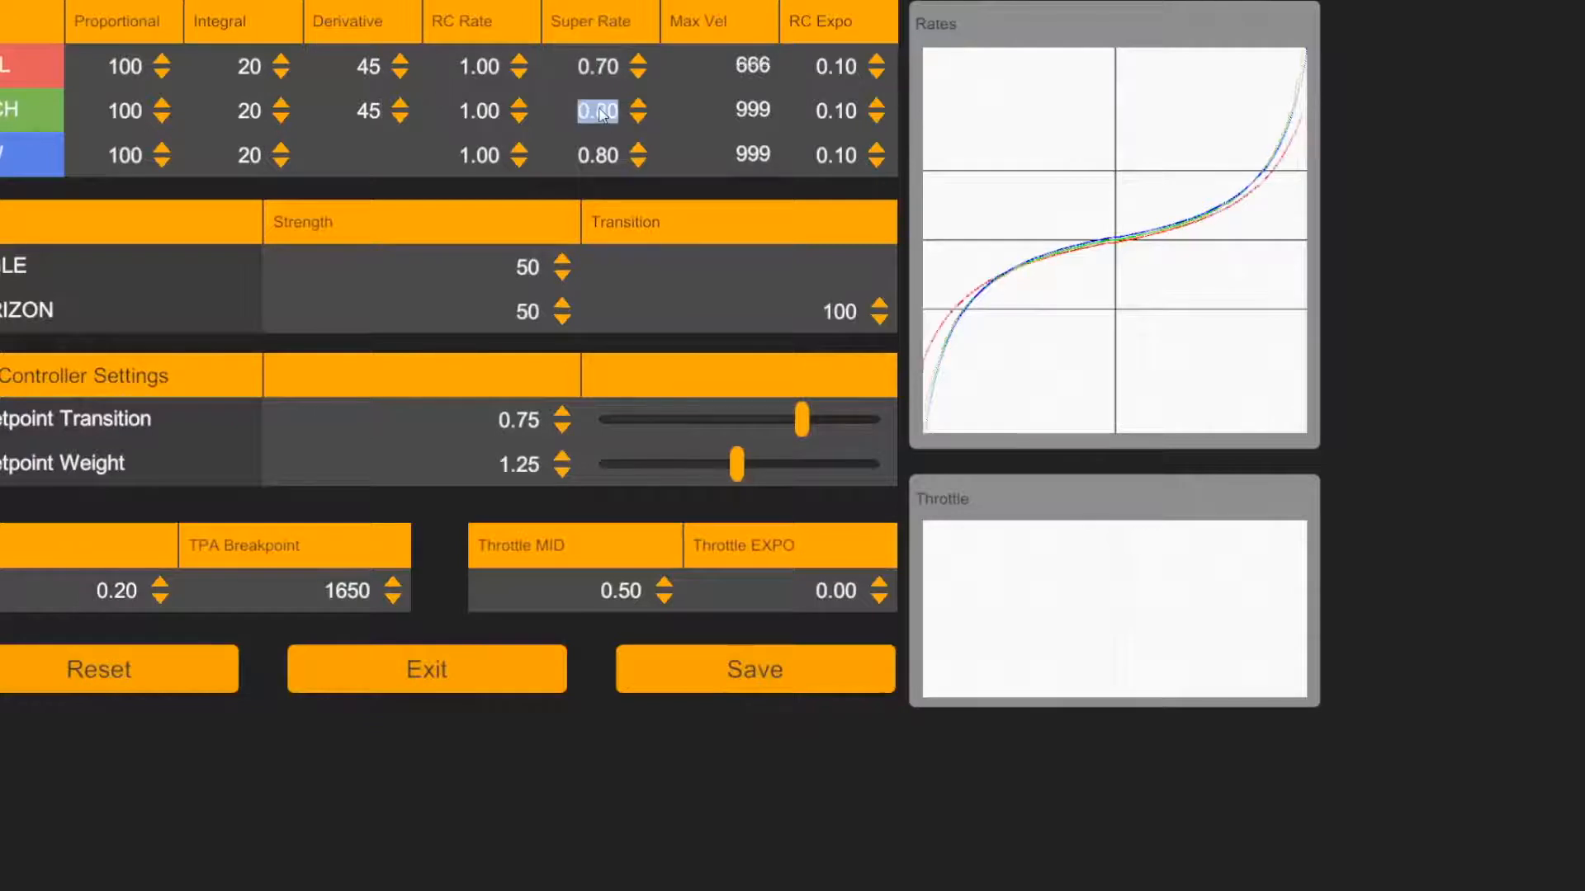
pyautogui.write('.7')
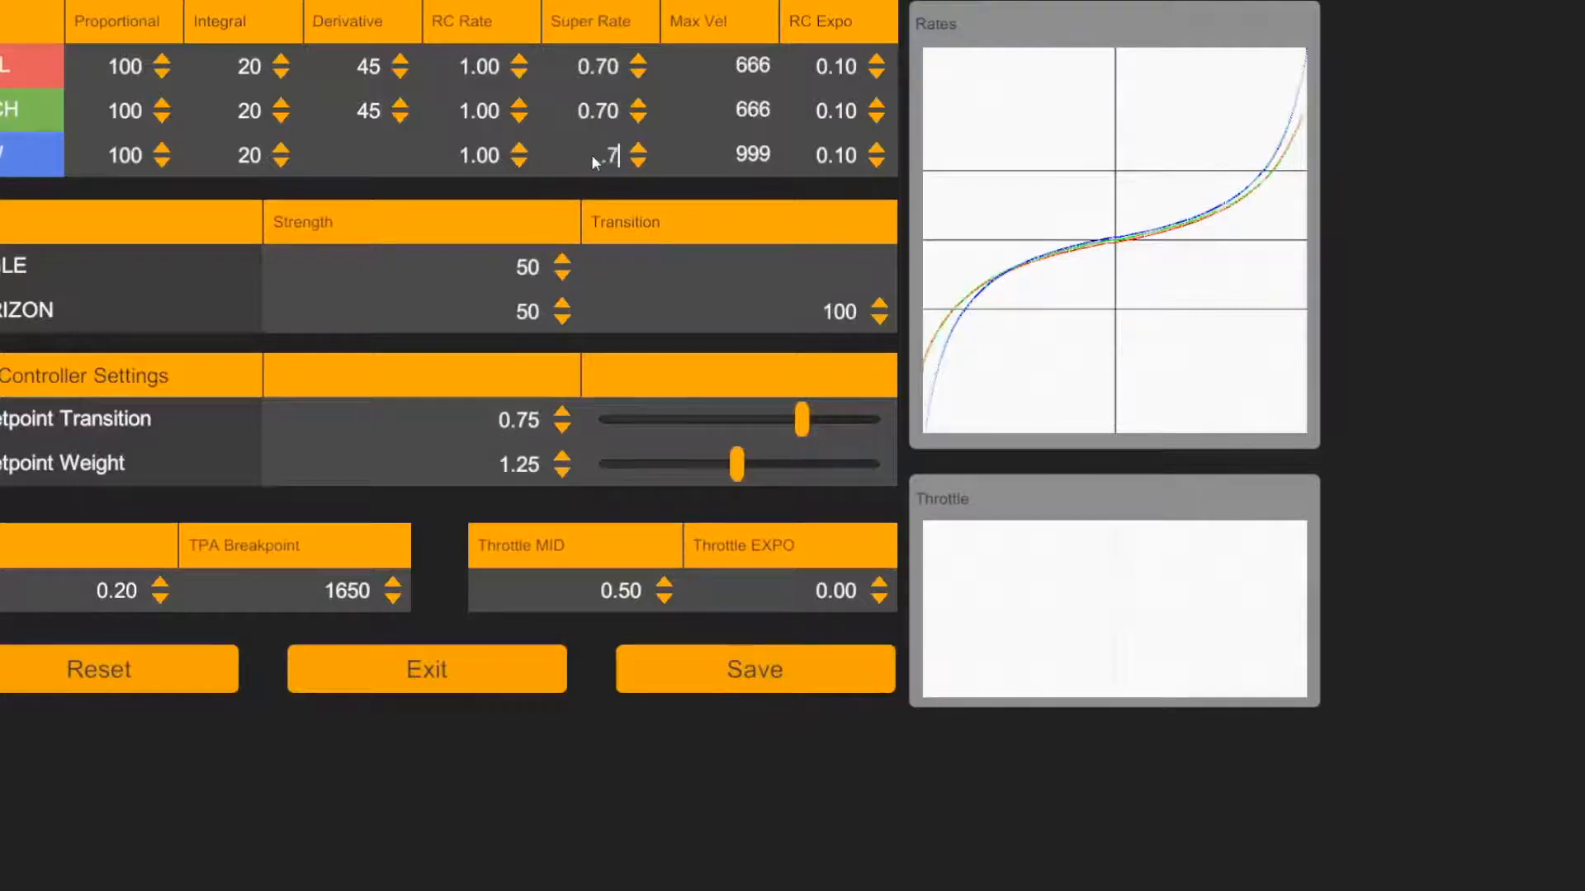
pyautogui.write('0.70')
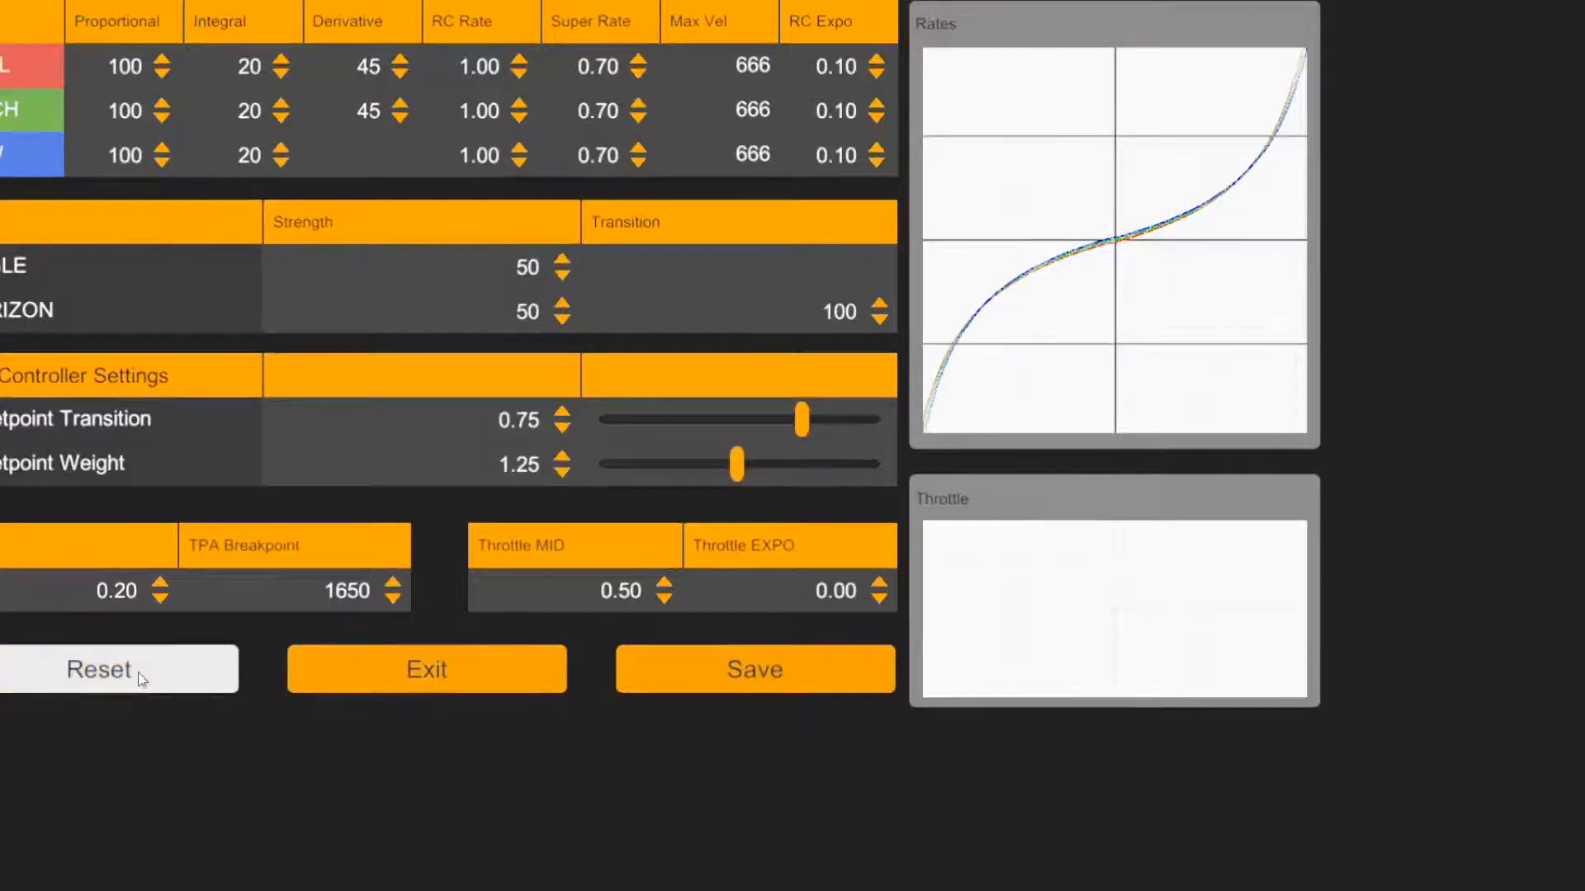
# Reset VelociDrone to its original PID and rate values.
pyautogui.click(99, 670)
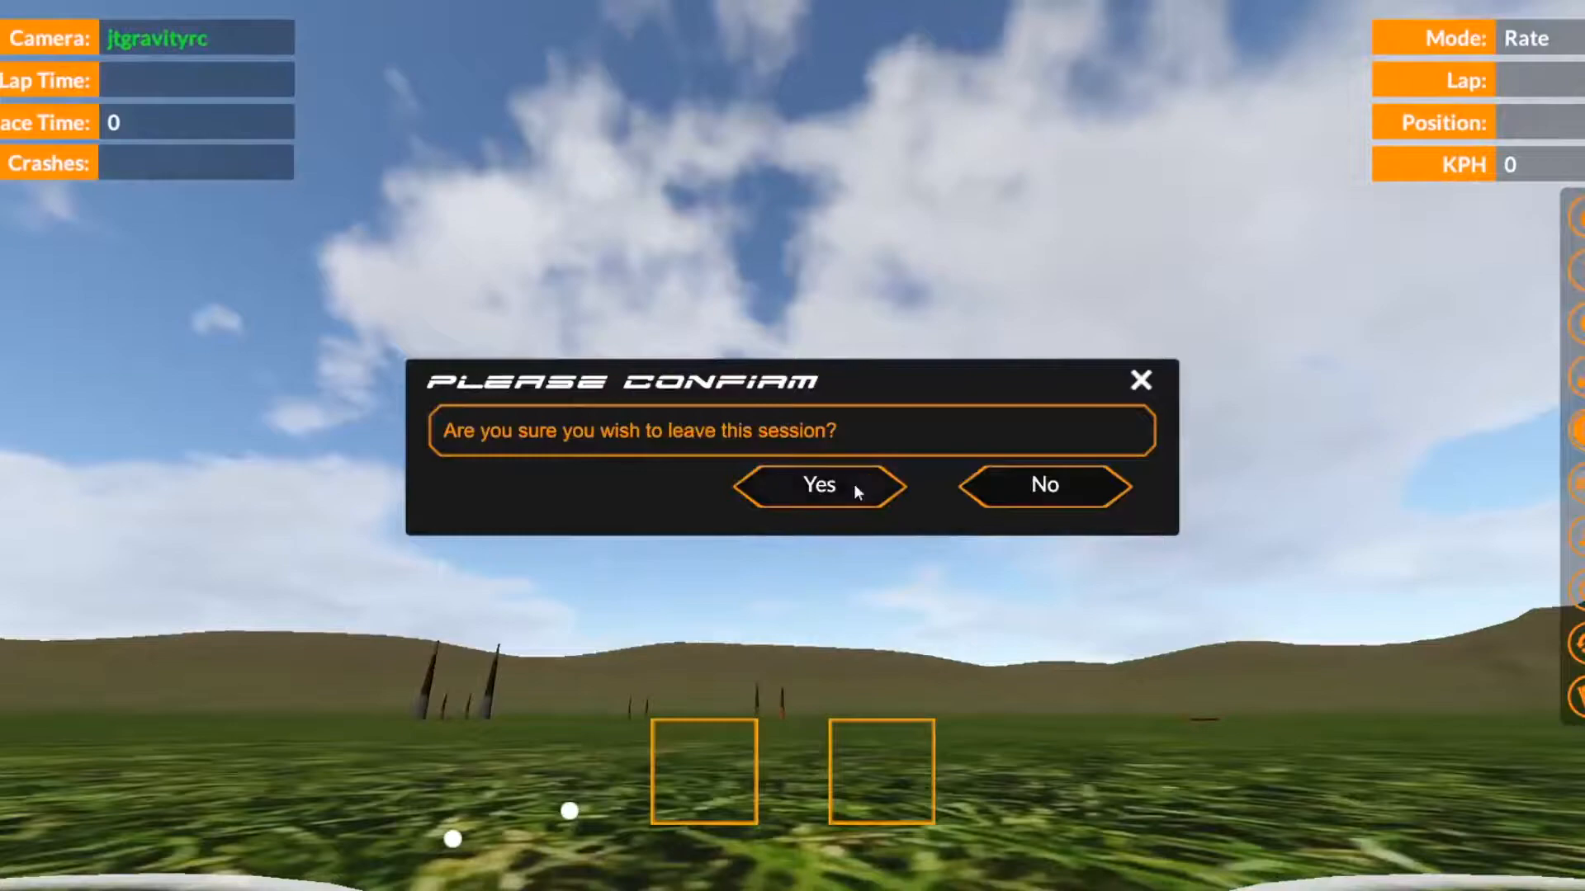
# Confirm leaving, enter Single Player, and switch the quad model from Mako to ZMR 250.
pyautogui.click(818, 487)
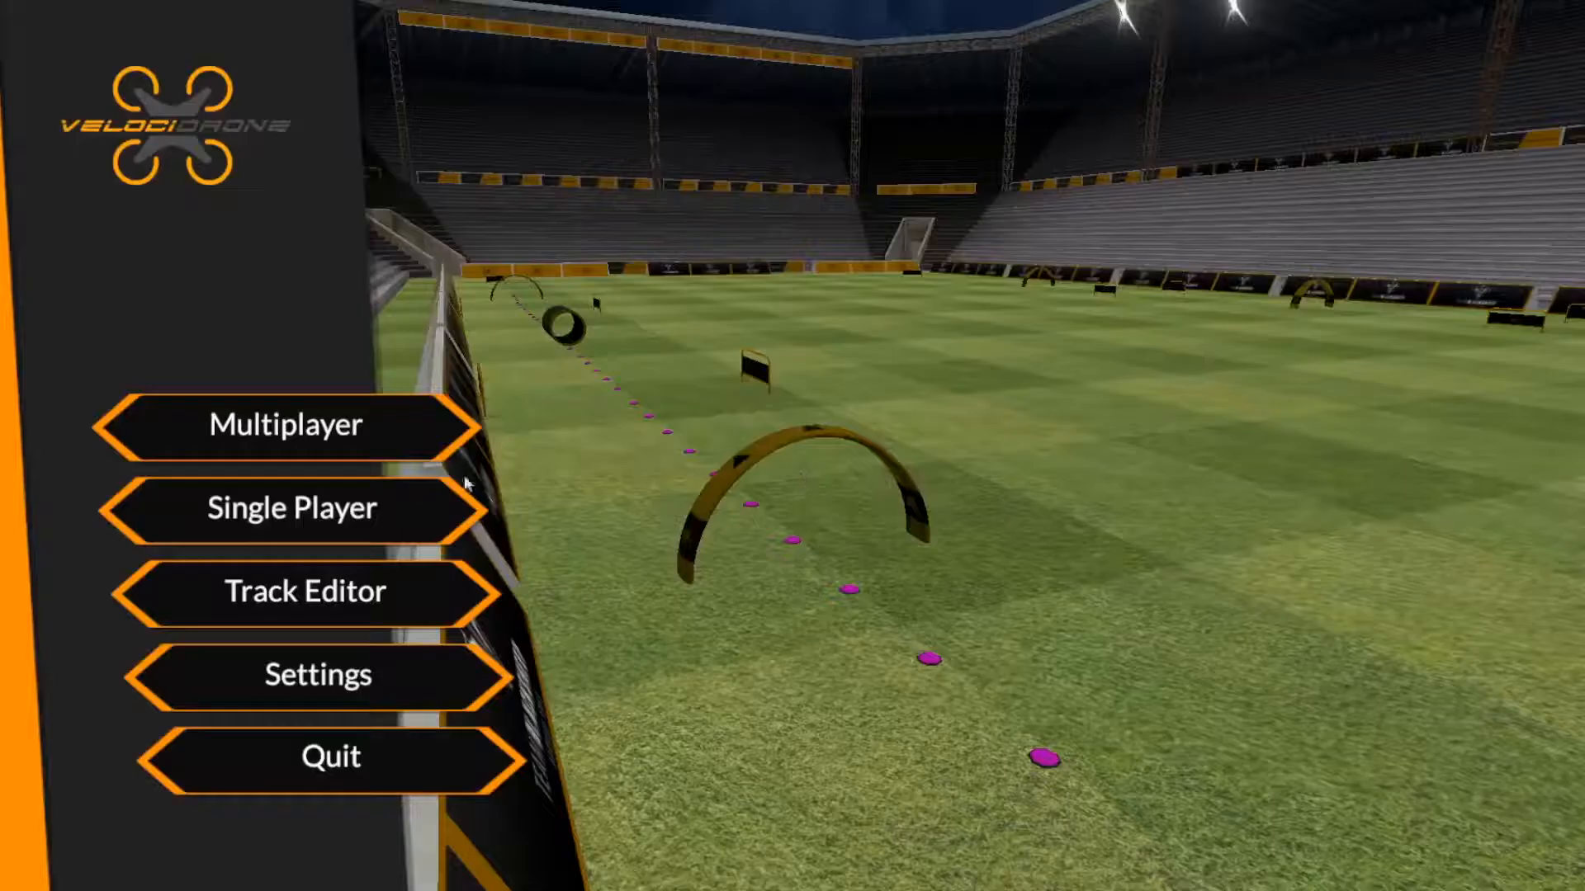
pyautogui.click(291, 508)
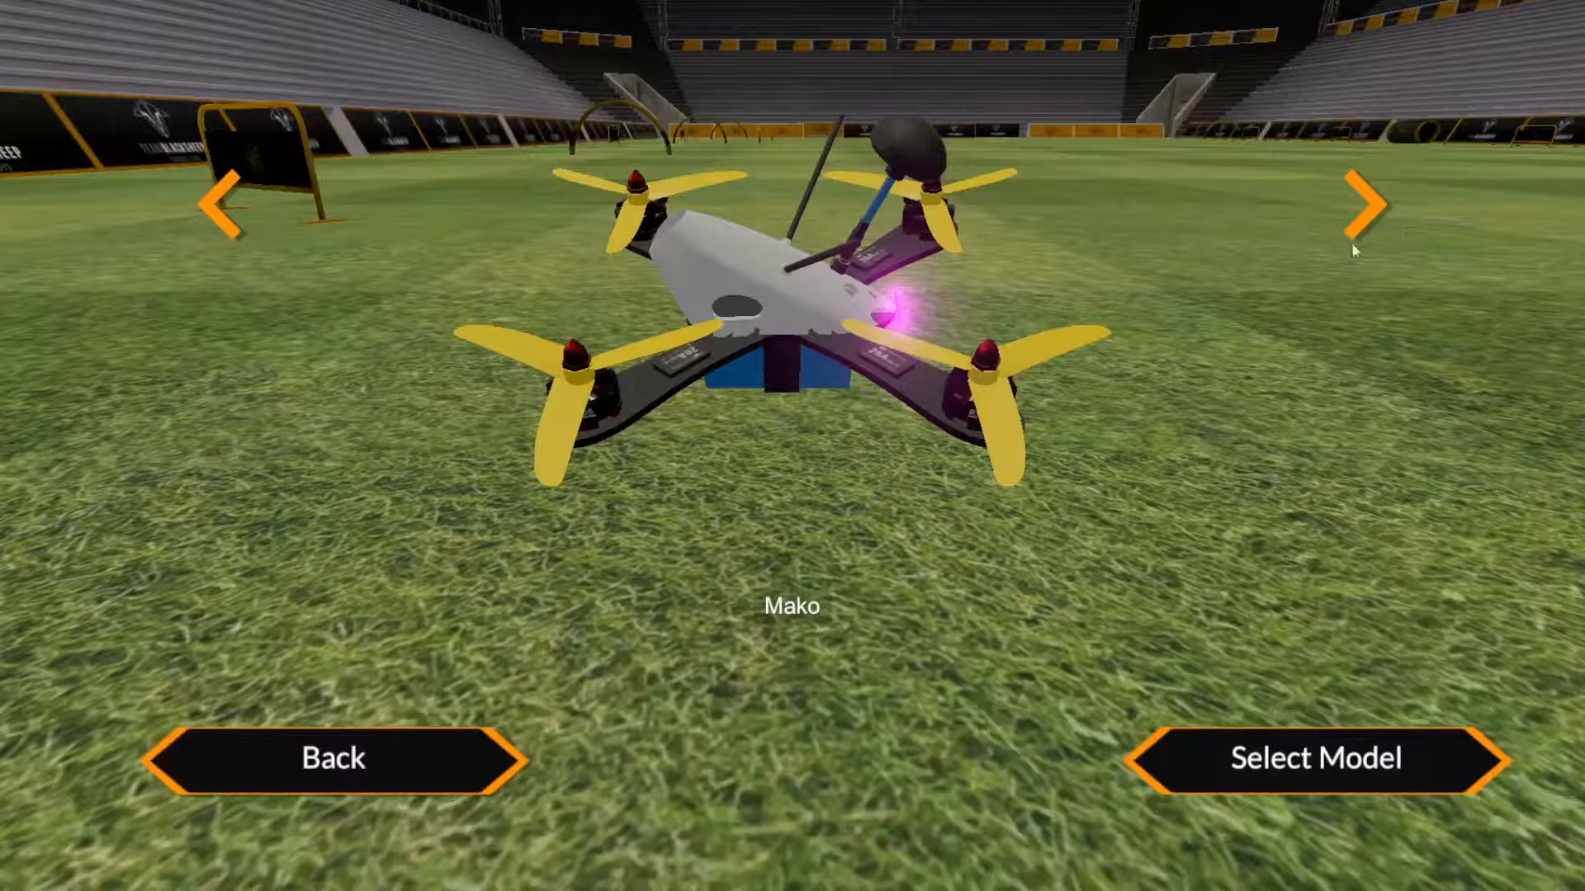
pyautogui.click(213, 203)
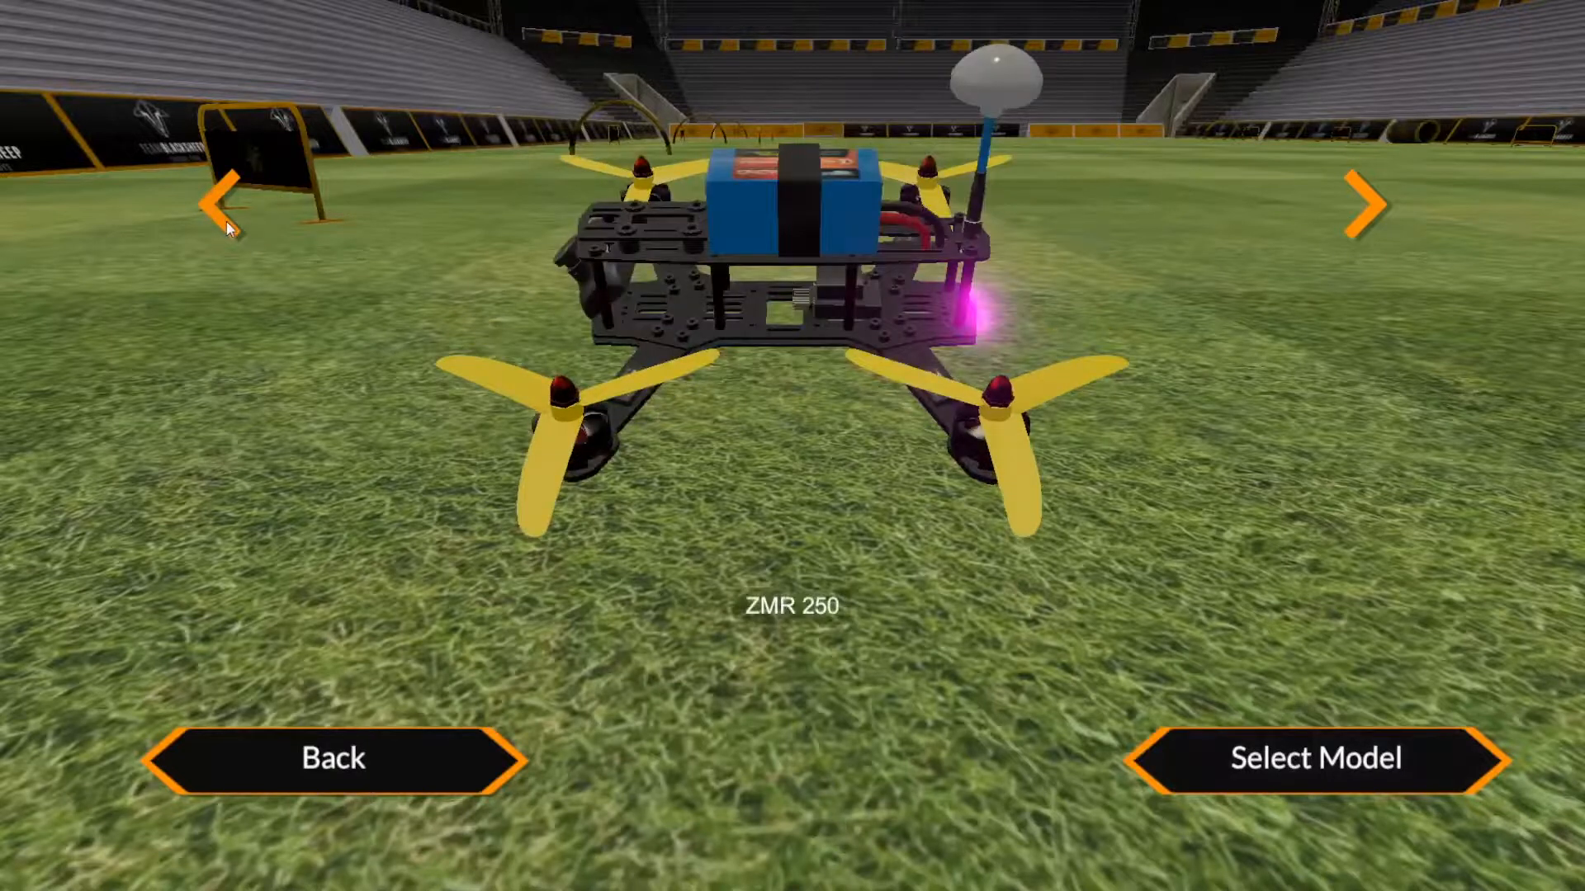